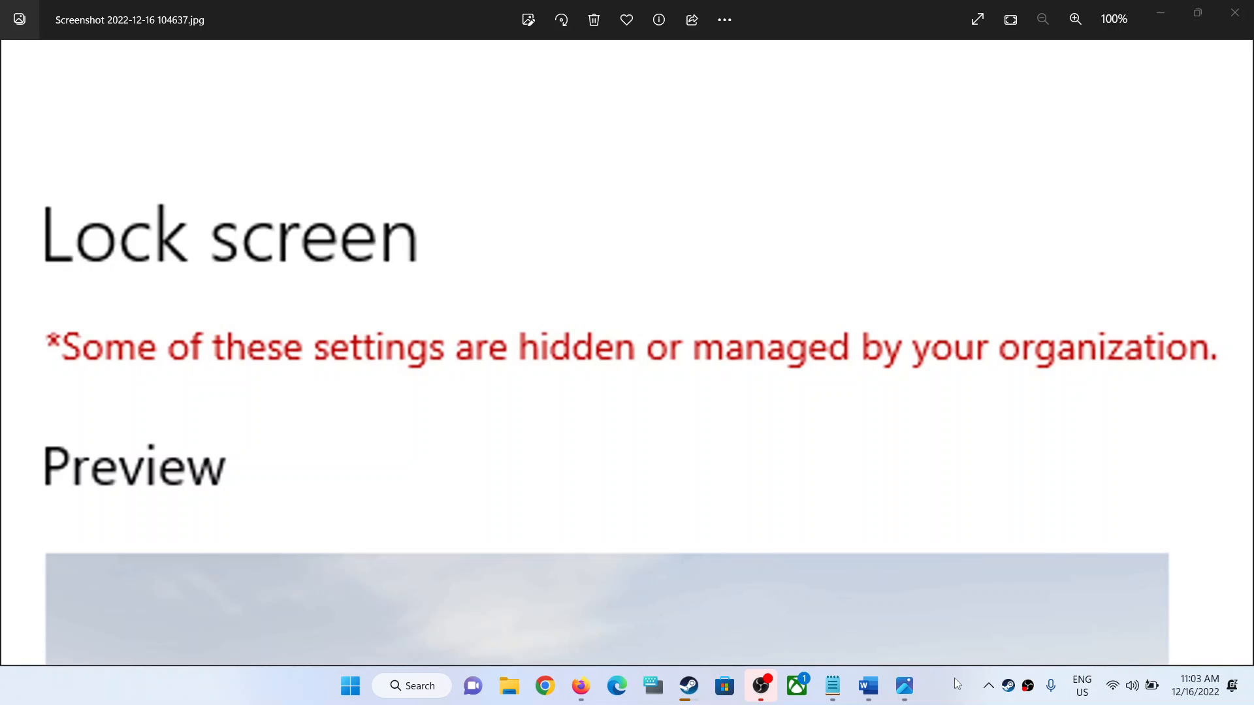
mouse_move(824, 423)
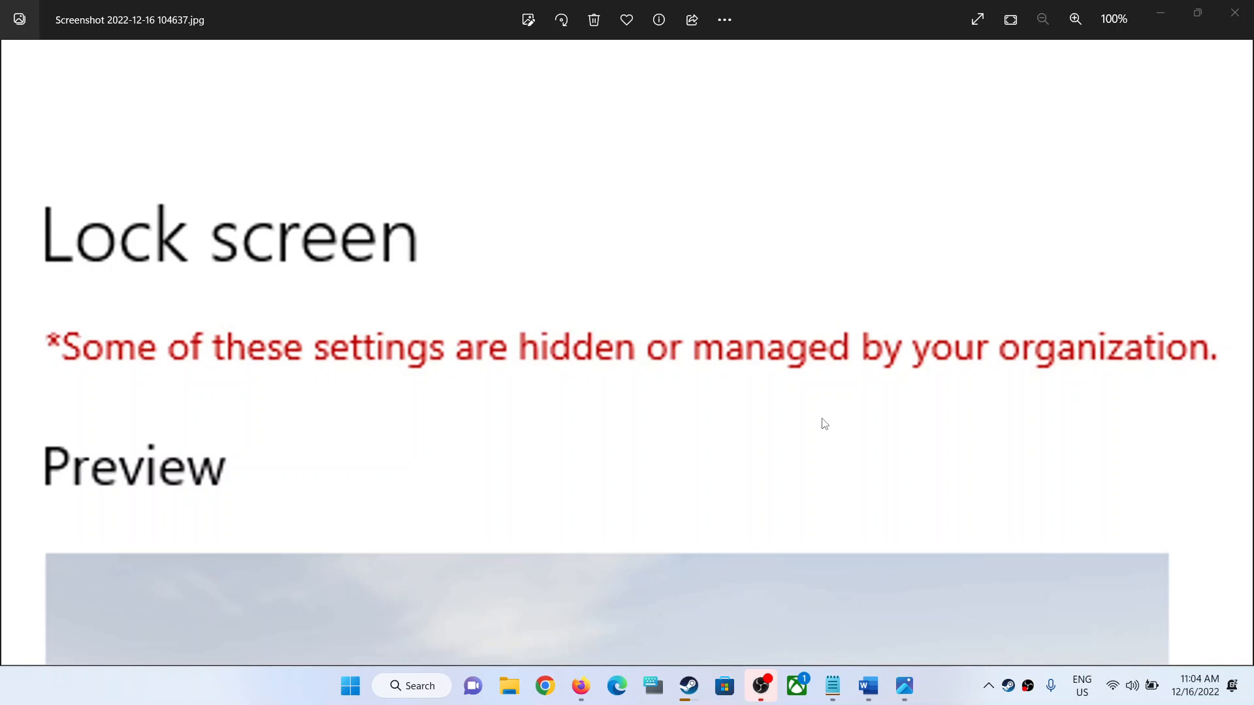
mouse_move(310, 352)
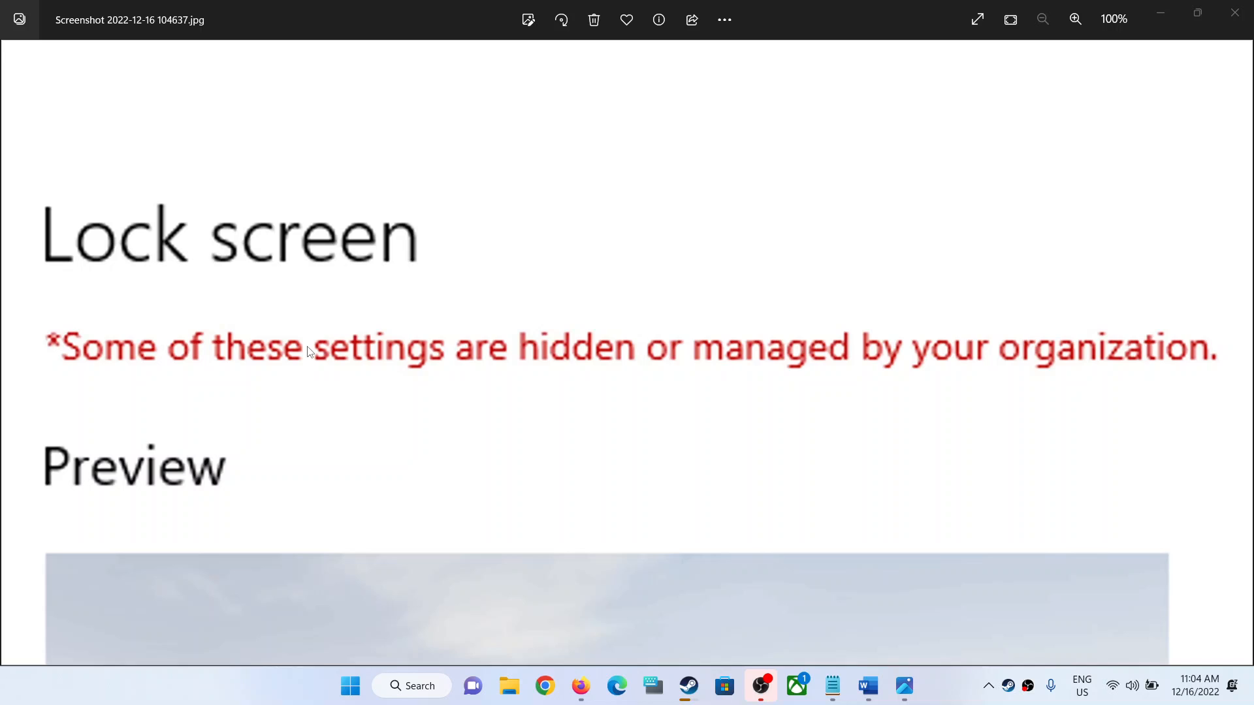
mouse_move(581, 390)
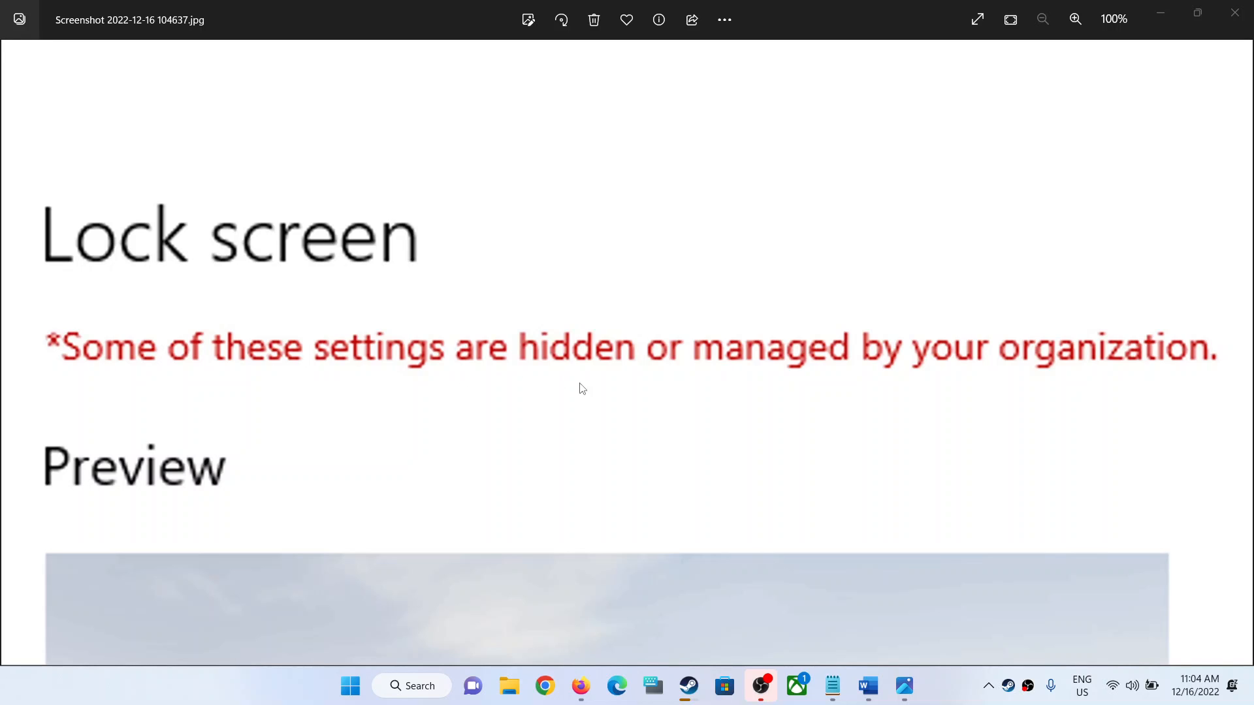
mouse_move(956, 374)
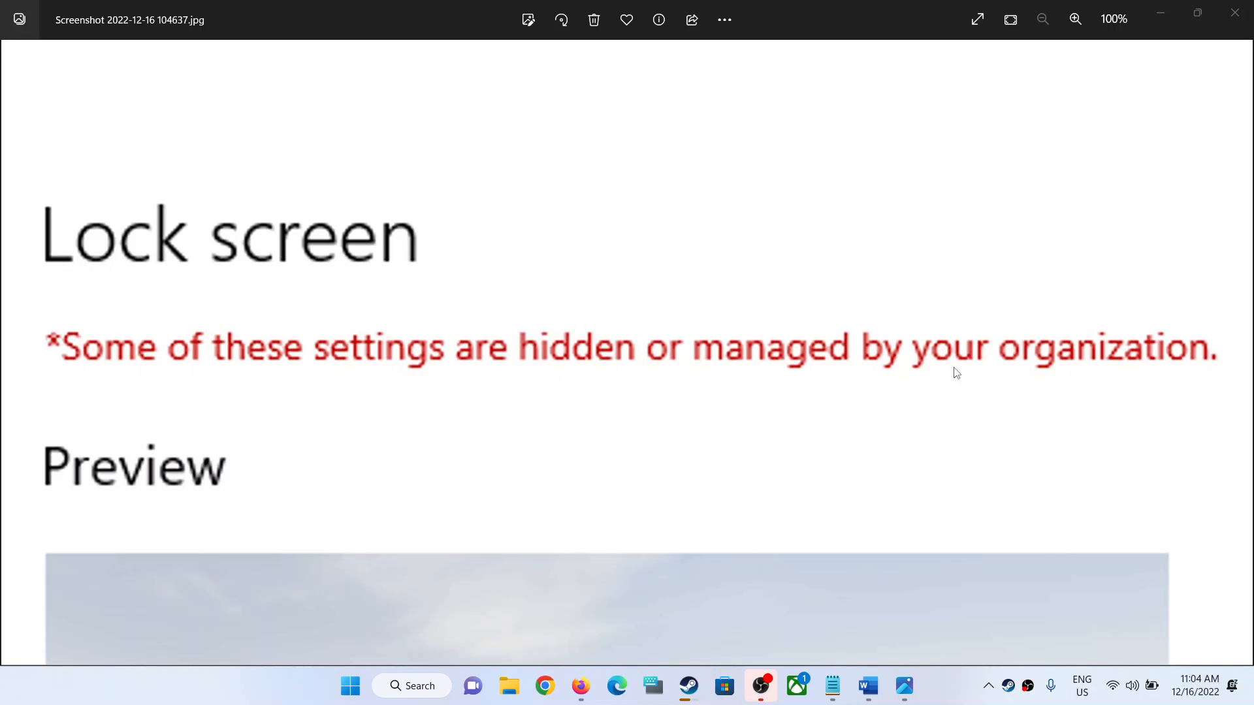
mouse_move(64, 370)
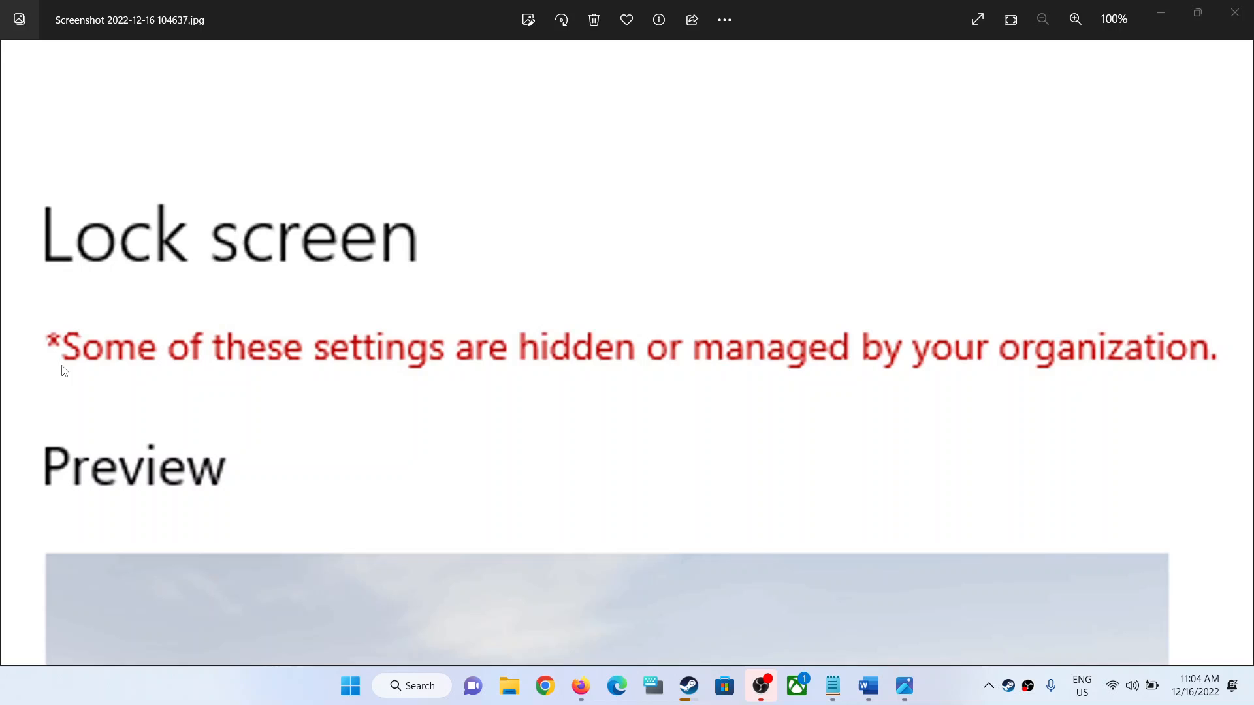
mouse_move(265, 265)
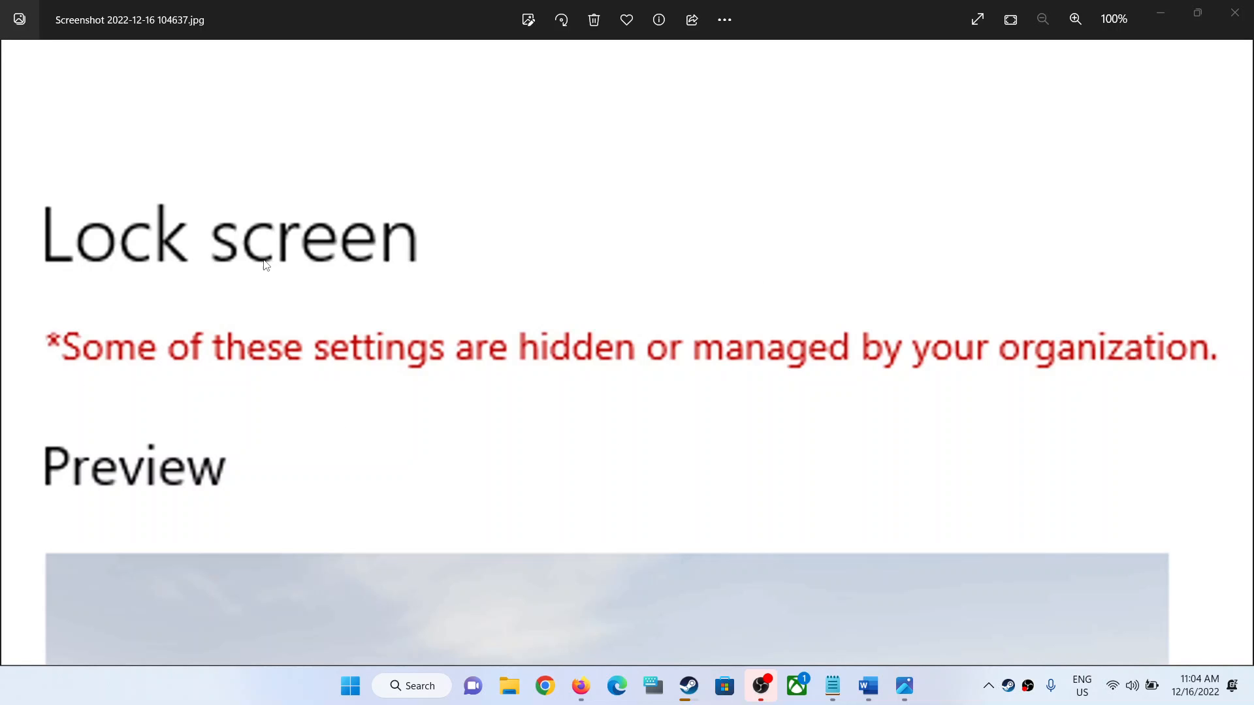
mouse_move(354, 284)
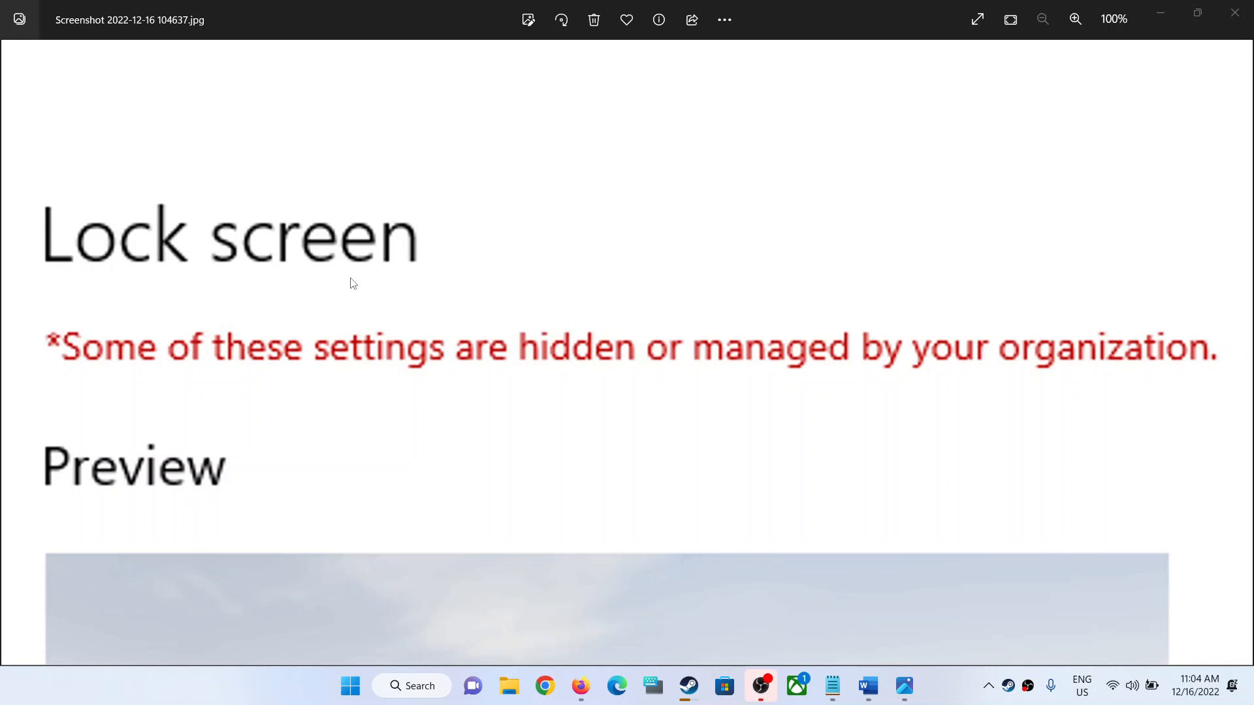
mouse_move(423, 283)
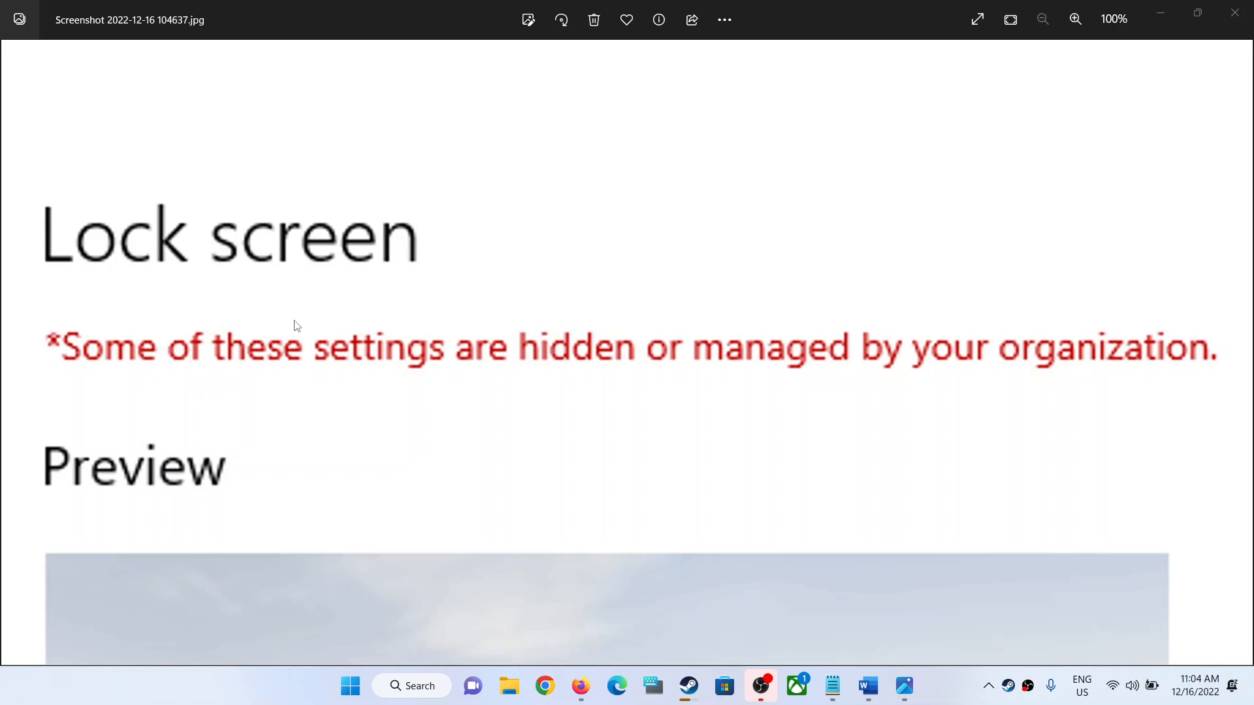
mouse_move(511, 319)
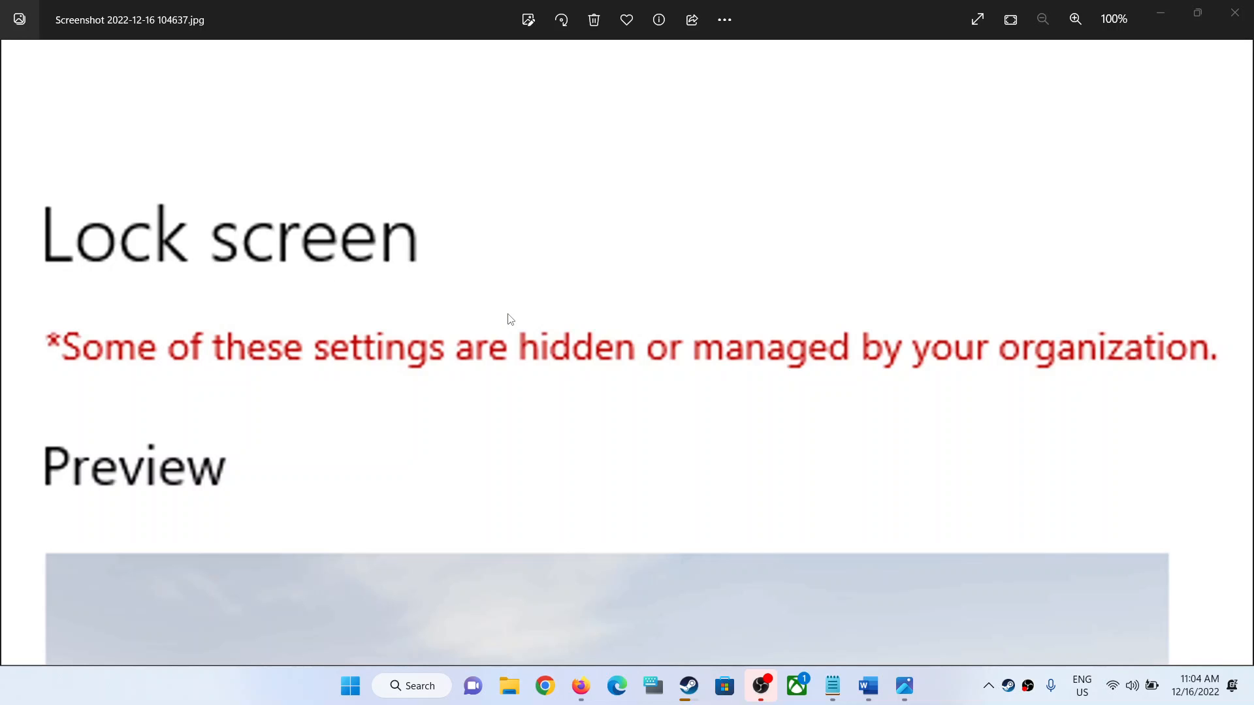
mouse_move(913, 422)
type("cm")
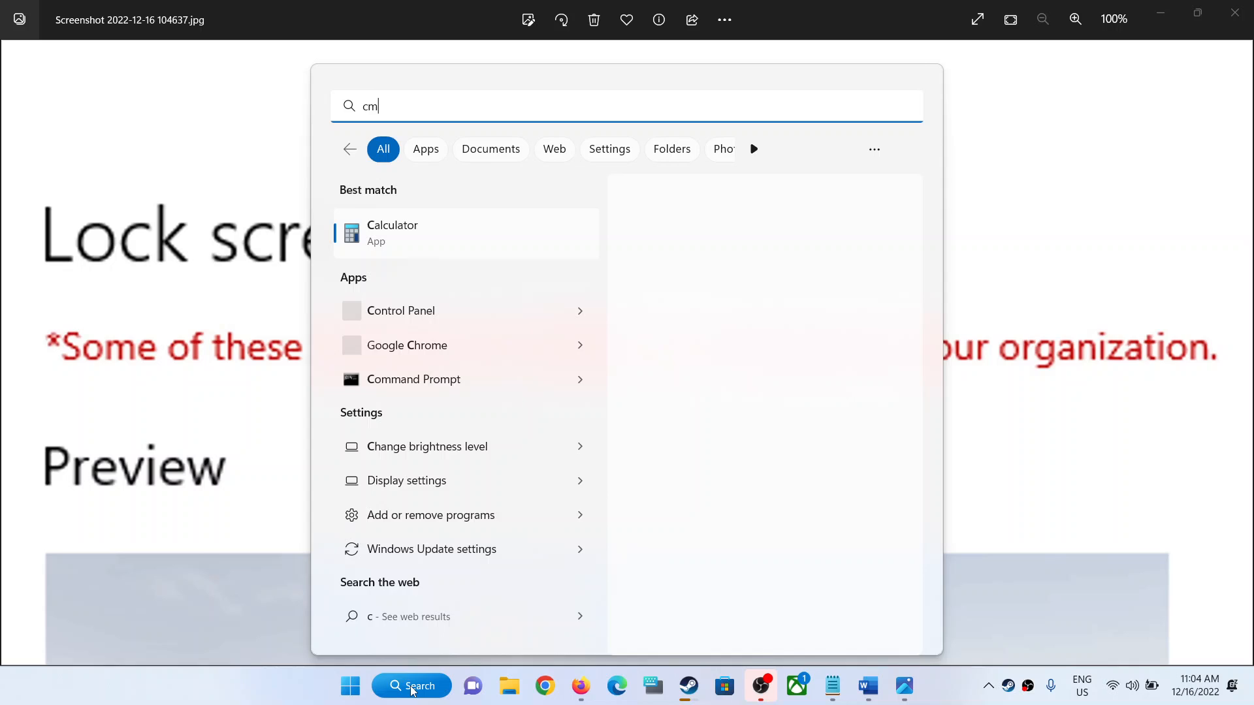
Step: Search for cmd and launch Command Prompt with administrator rights
type("d")
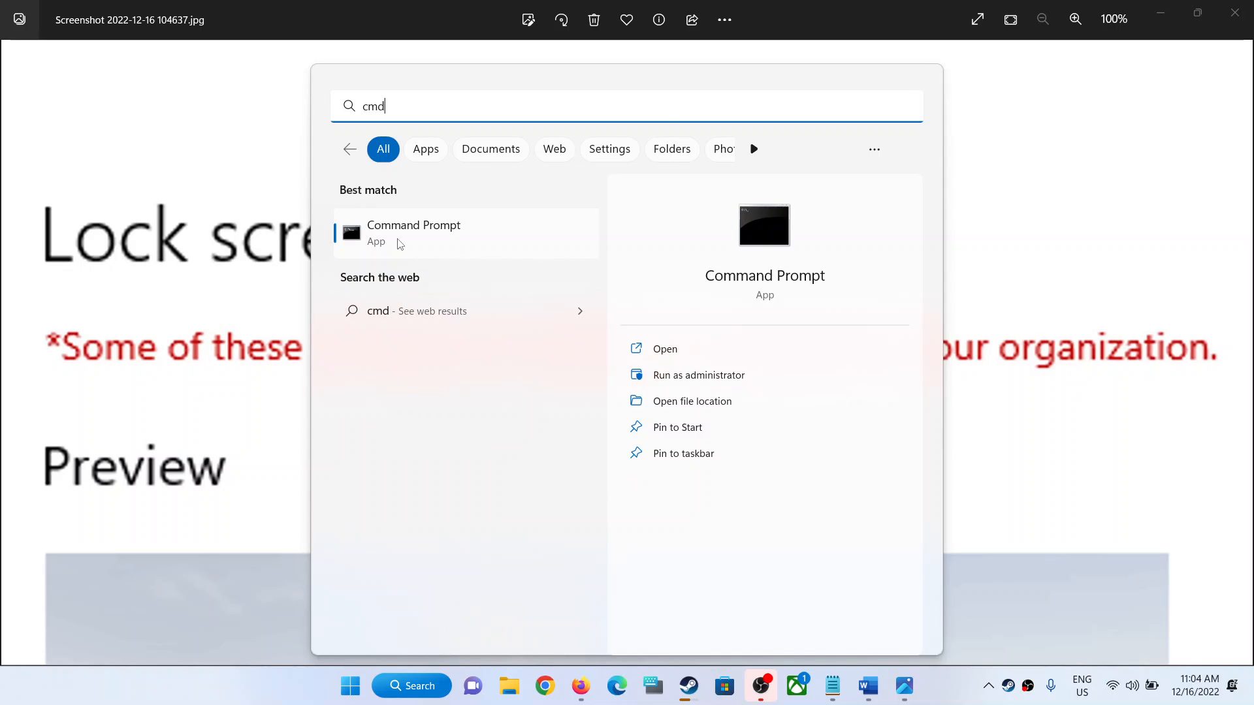
mouse_move(469, 243)
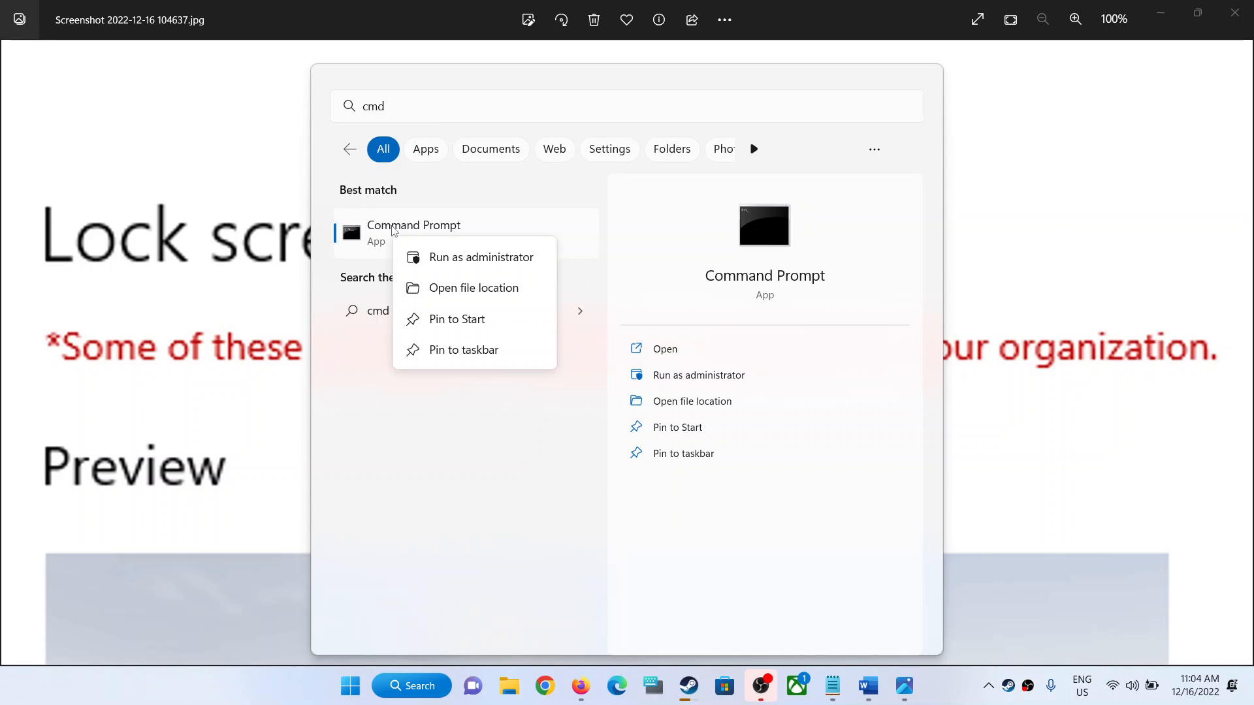
mouse_move(479, 257)
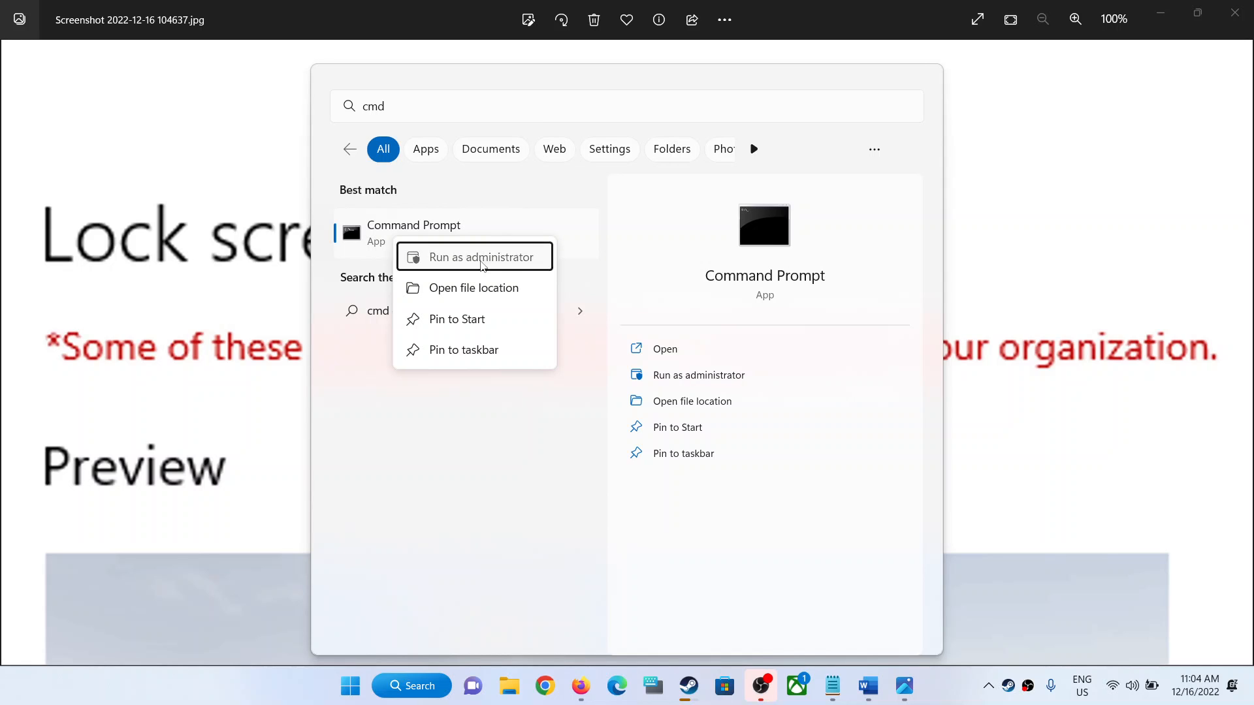
left_click(476, 258)
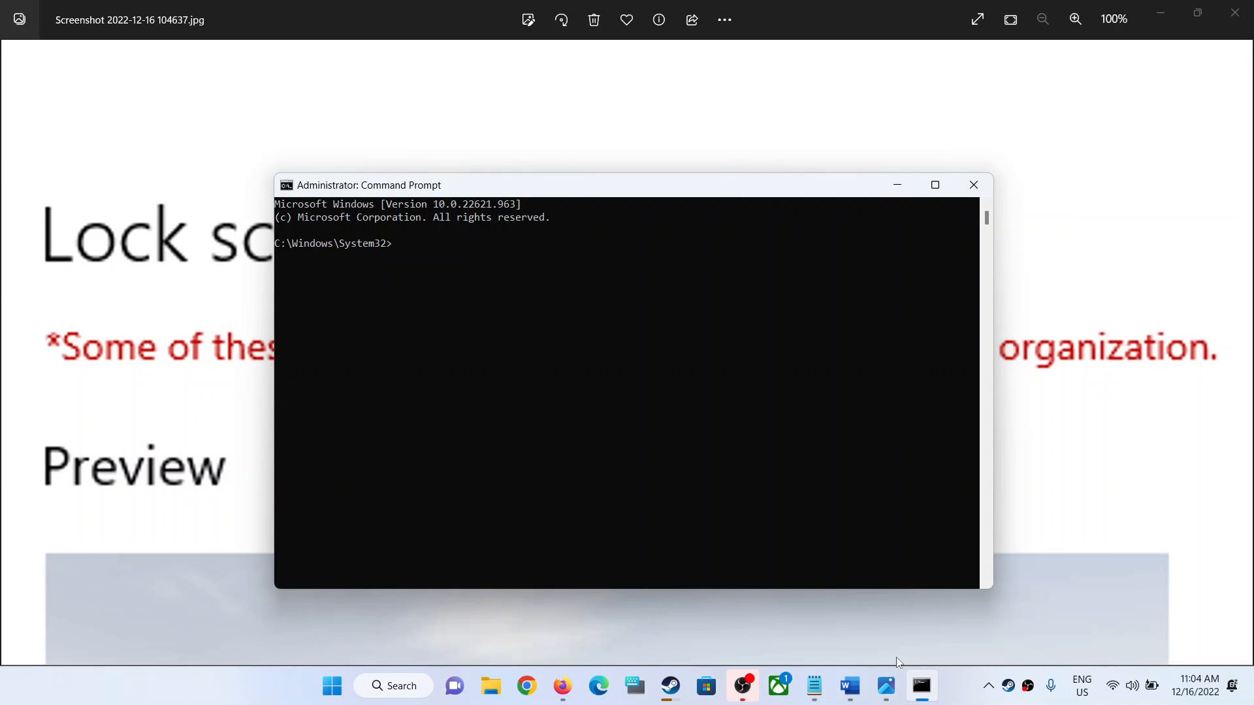
Step: Run the reg delete commands for HKCU Windows Policies and WindowsSelfHost keys from the Word list
left_click(849, 685)
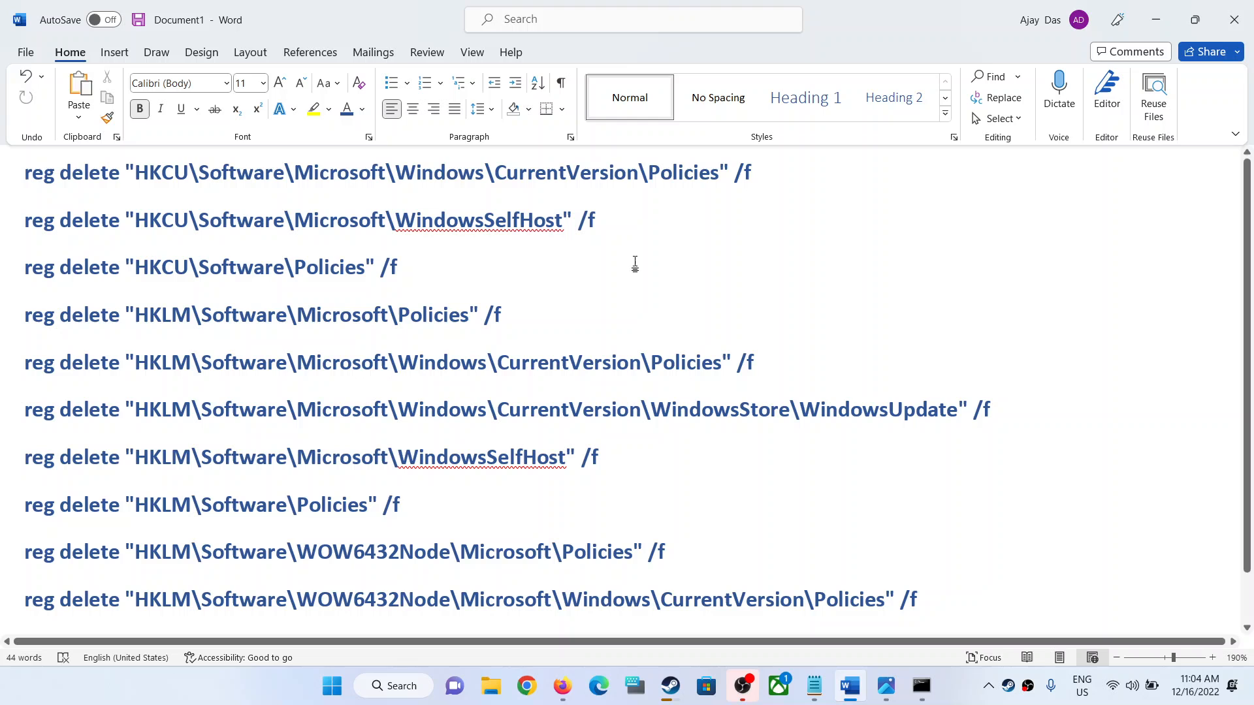
mouse_move(764, 170)
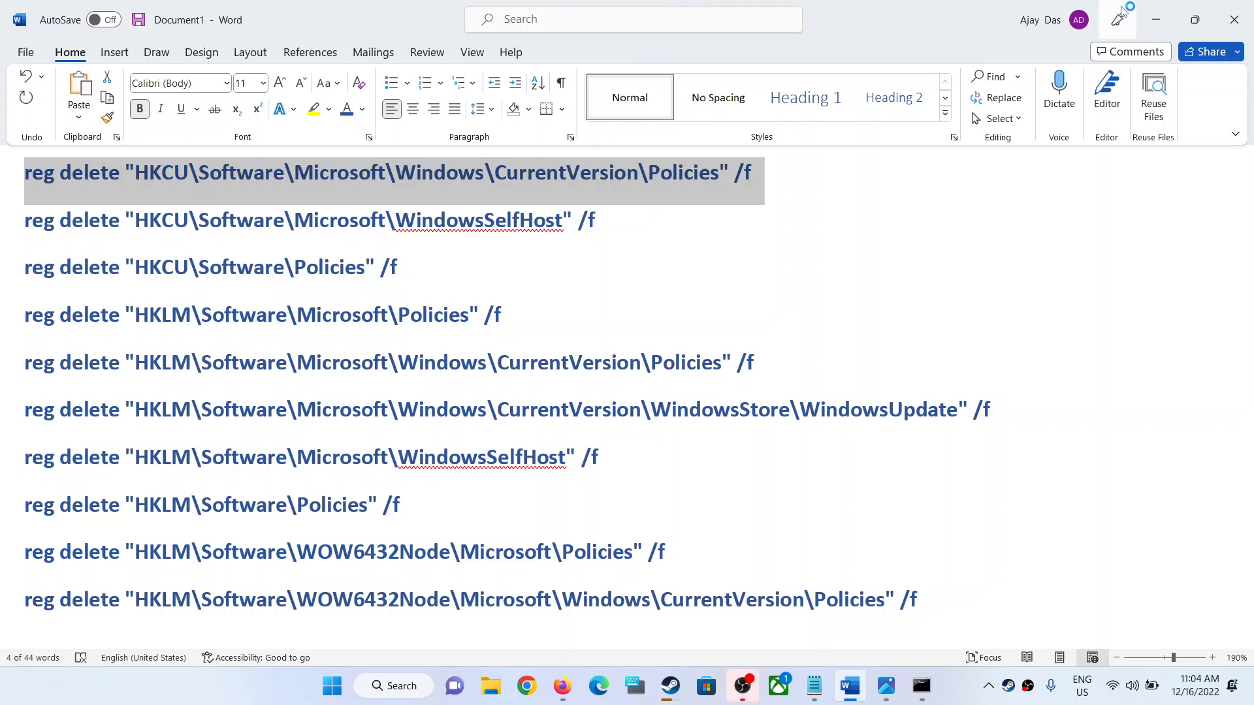
left_click(920, 685)
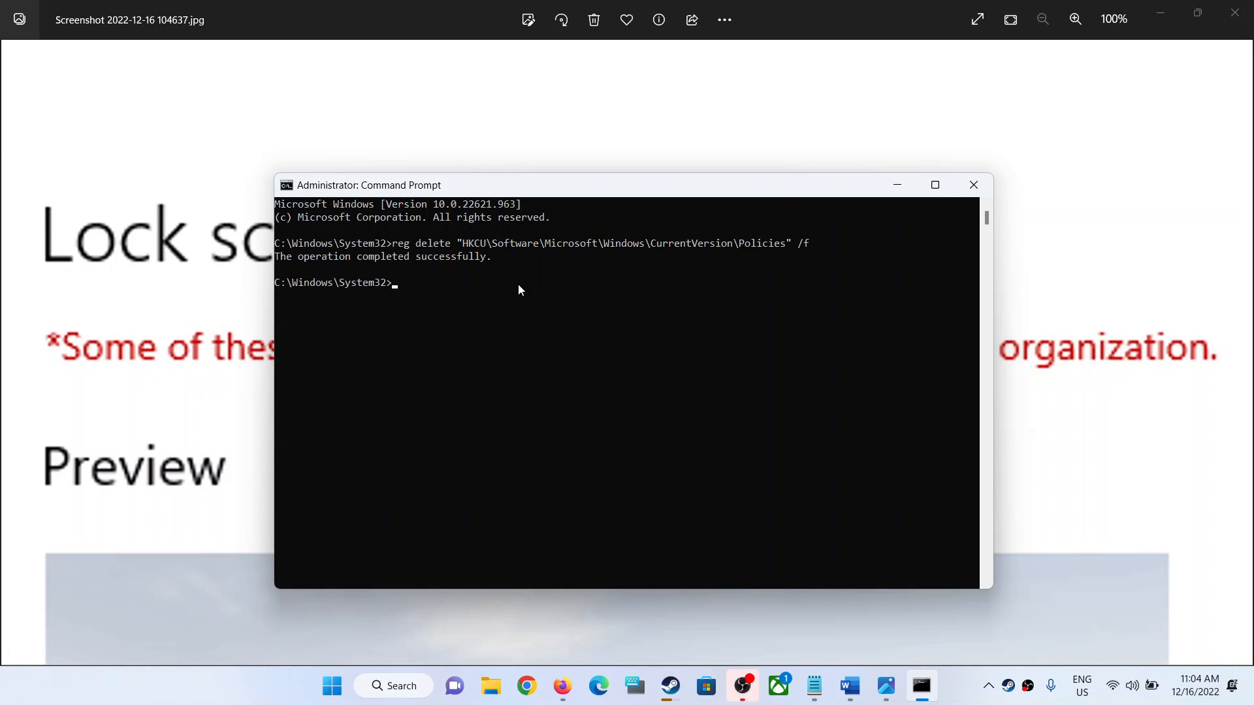
left_click(849, 686)
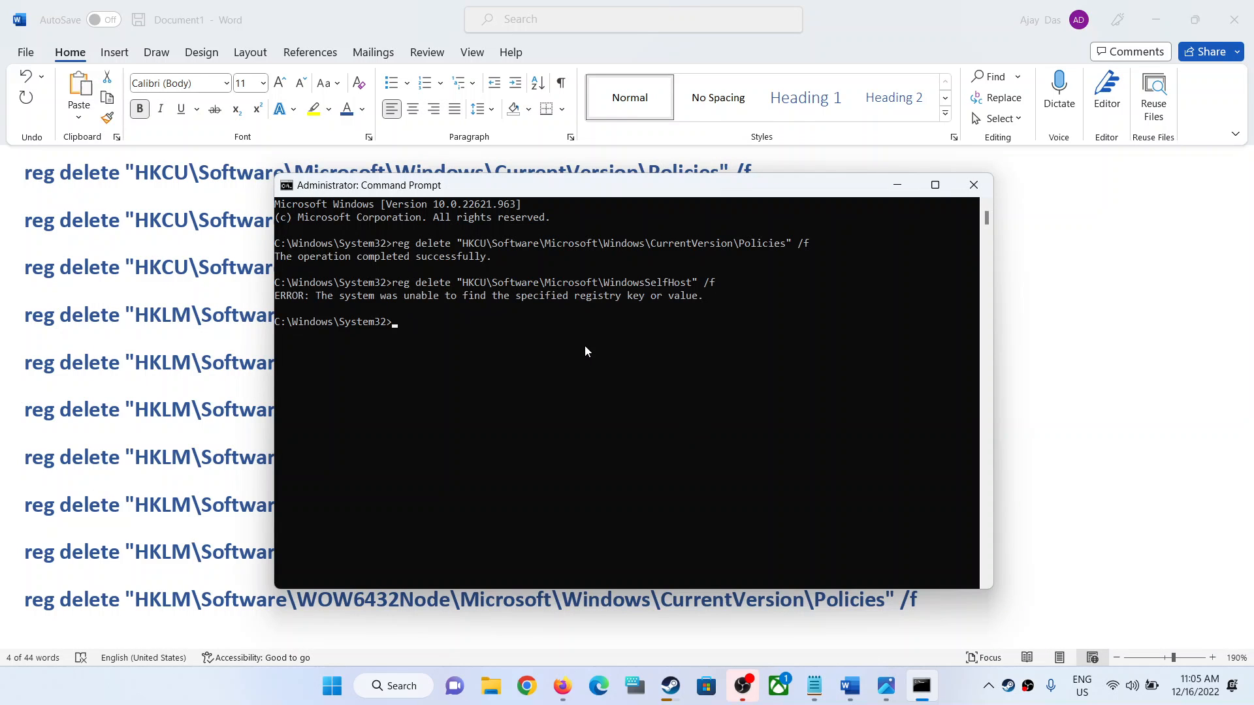
mouse_move(312, 308)
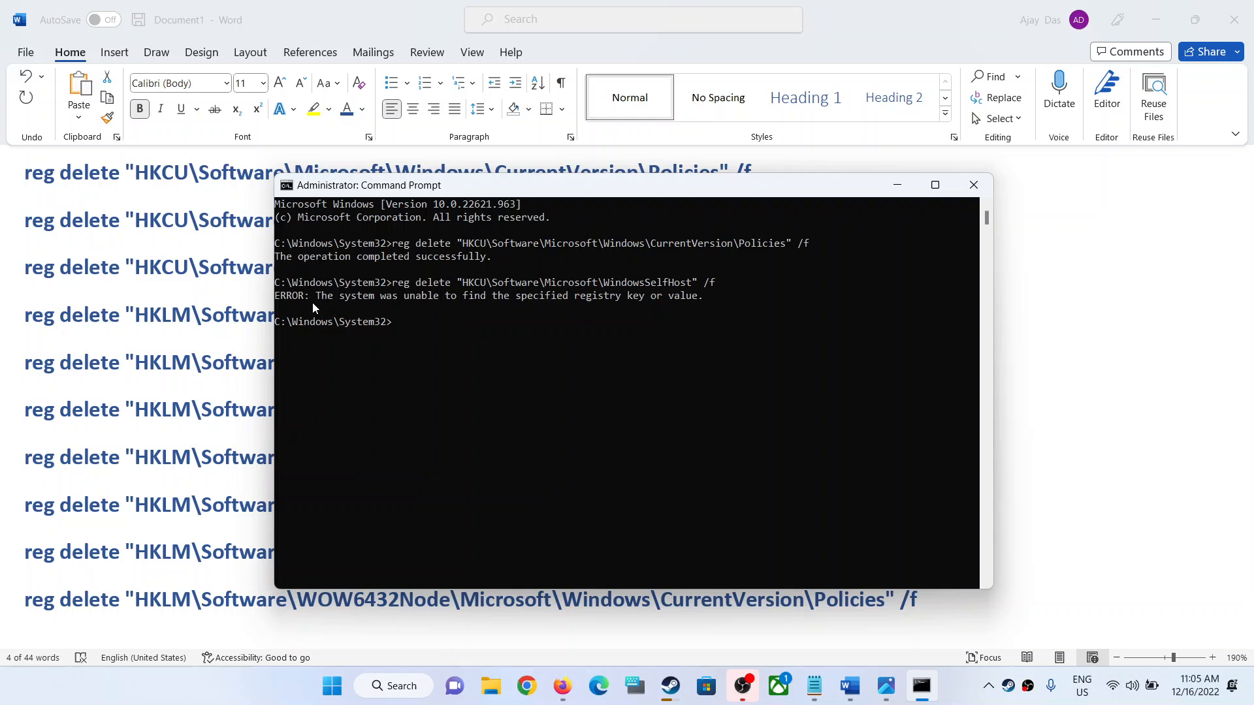
mouse_move(676, 300)
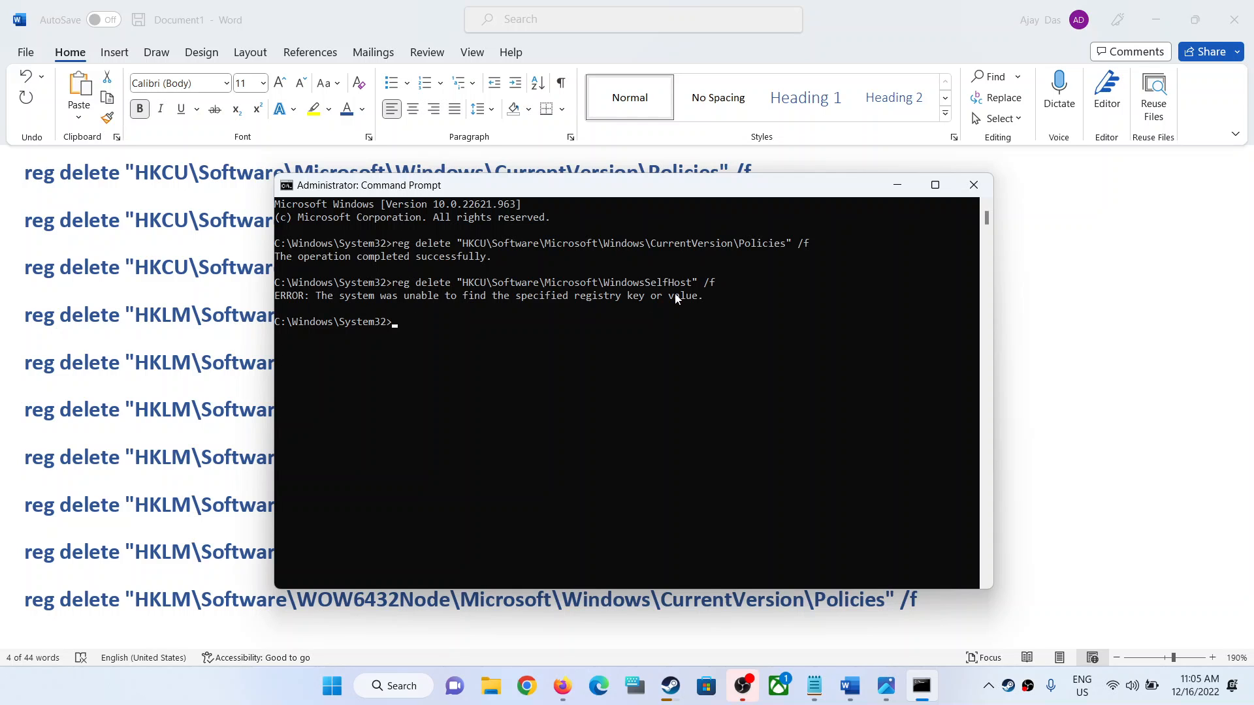
left_click(973, 184)
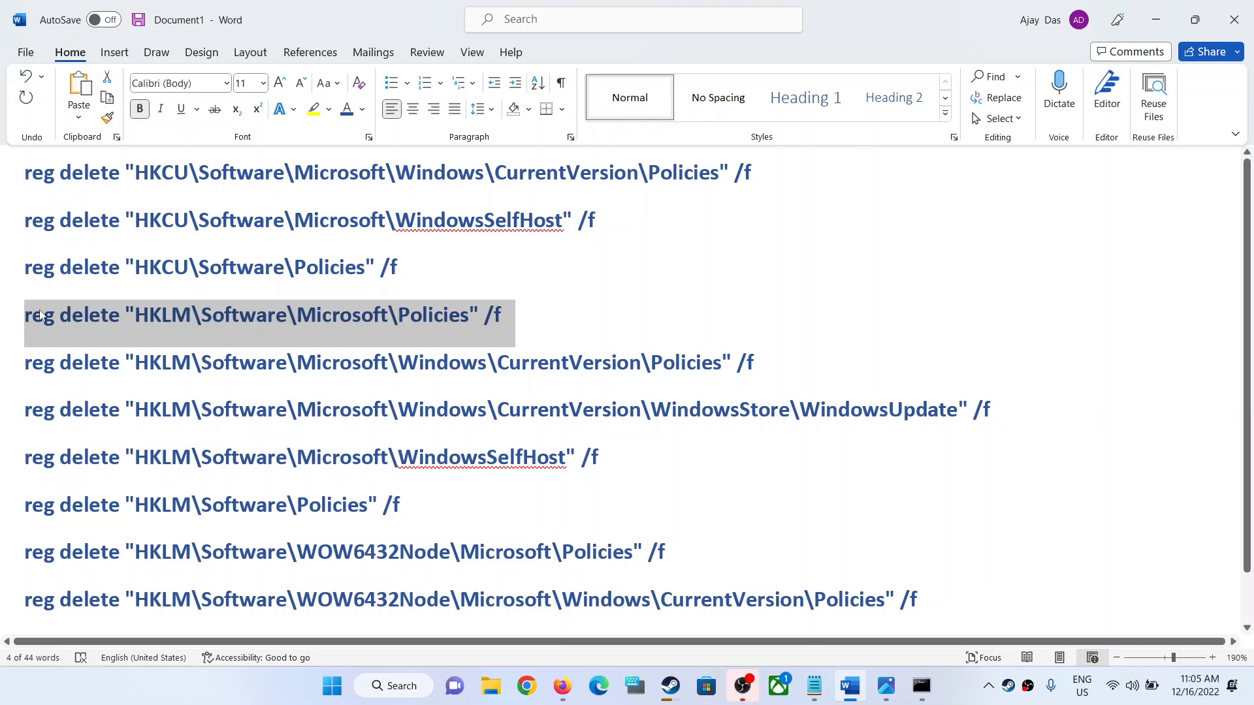
Step: Run the remaining HKCU and HKLM Policies reg delete commands copied from Word
left_click(921, 686)
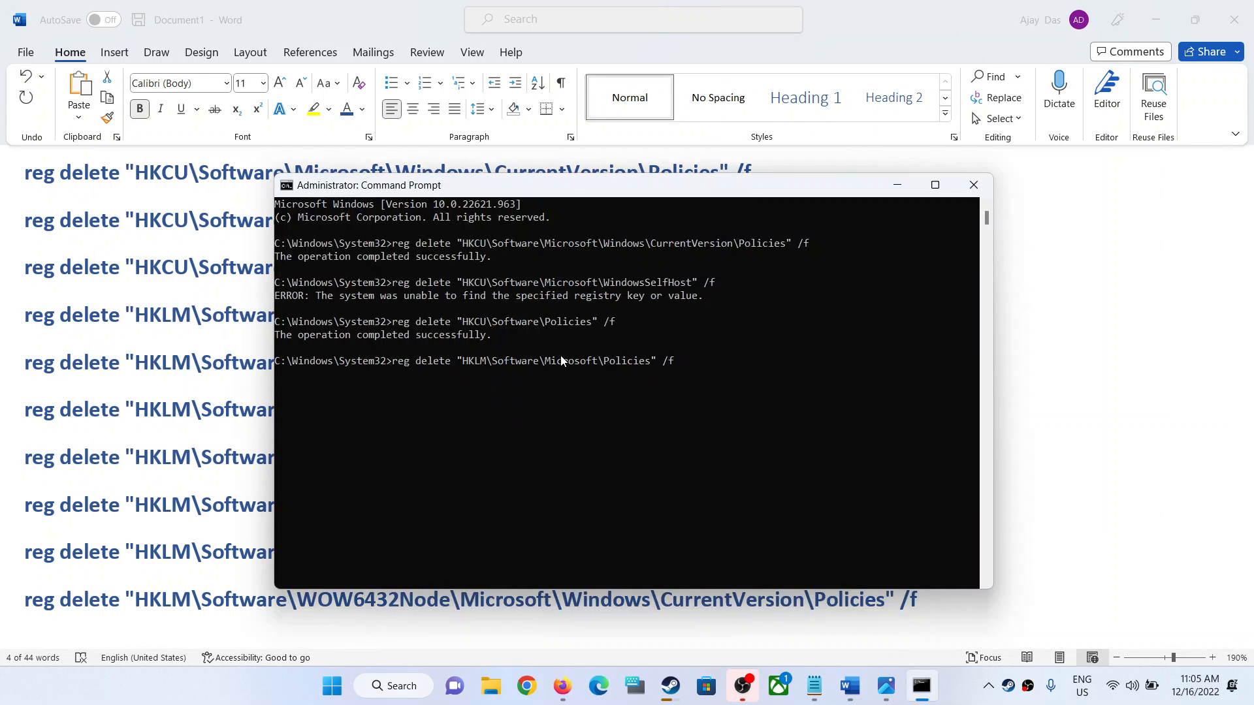
left_click(973, 184)
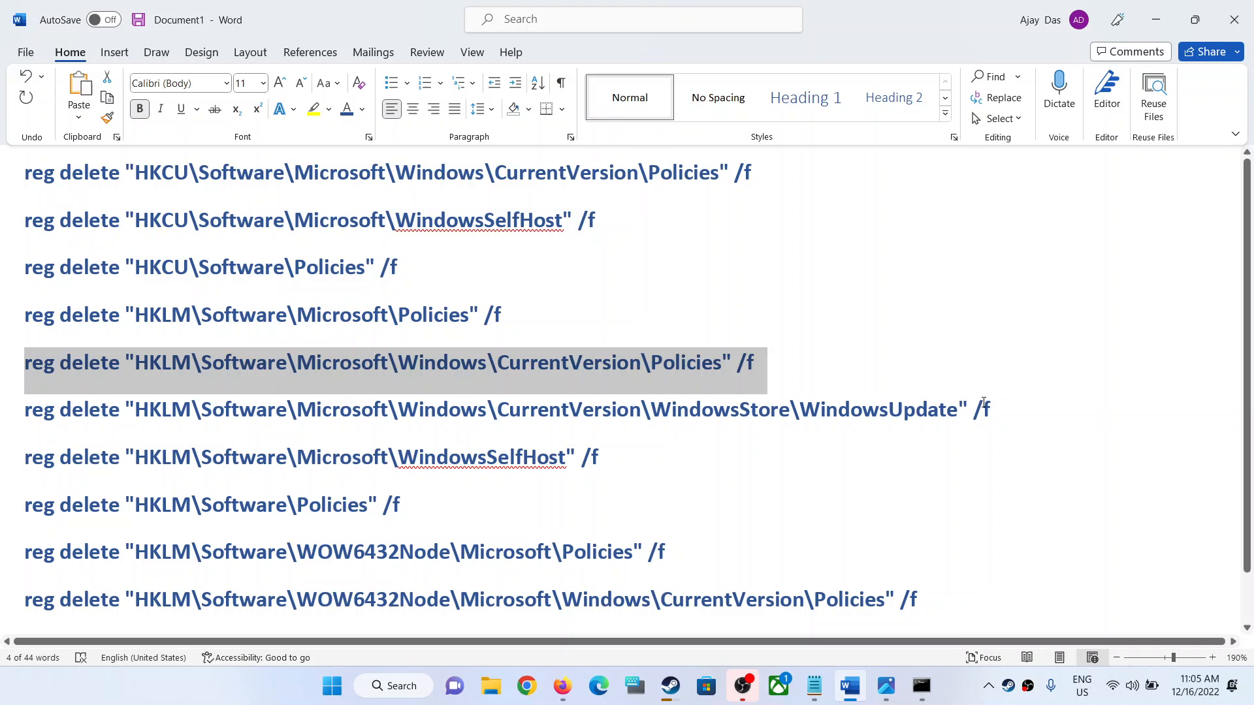
left_click(547, 409)
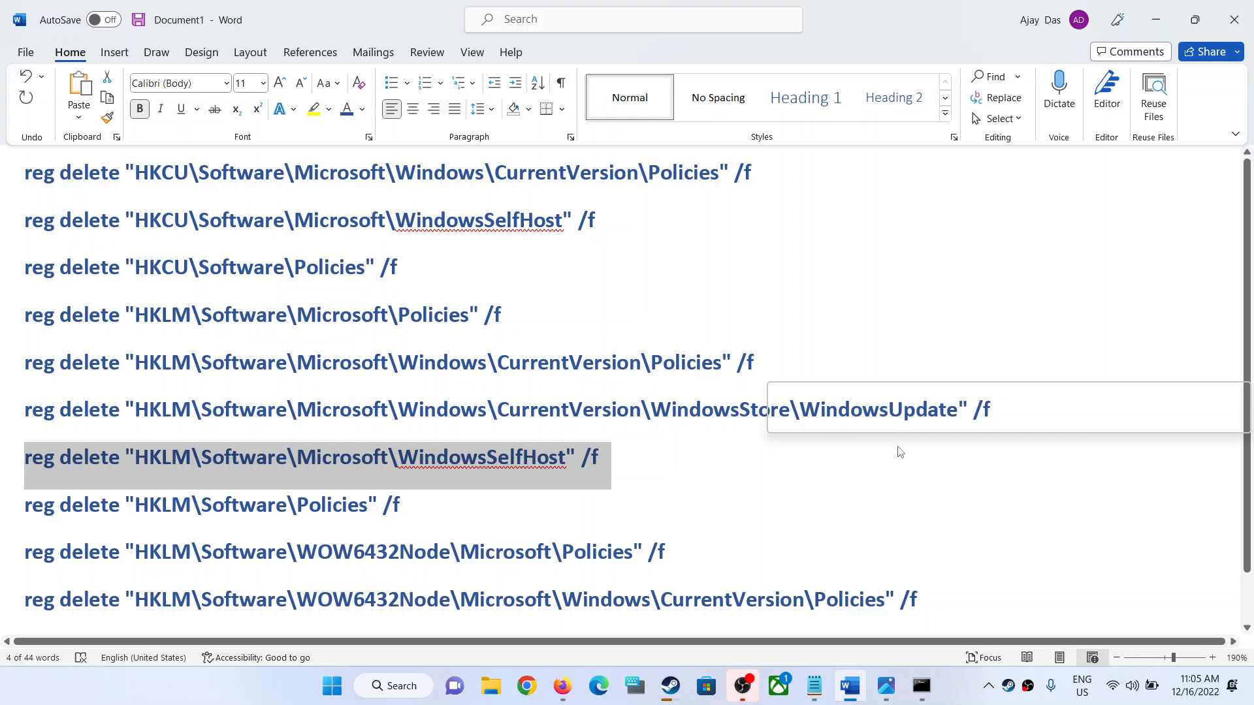
left_click(919, 686)
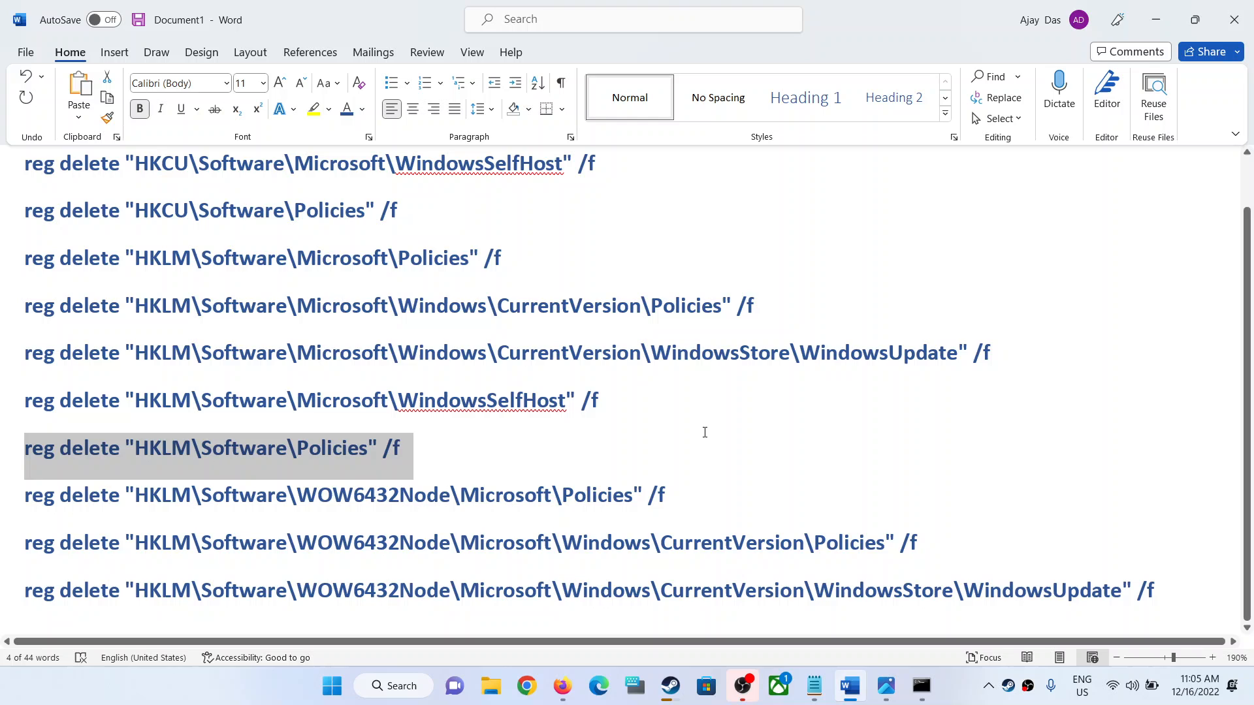
Step: Run the final WOW6432Node policy reg delete commands from the Word list
left_click(919, 686)
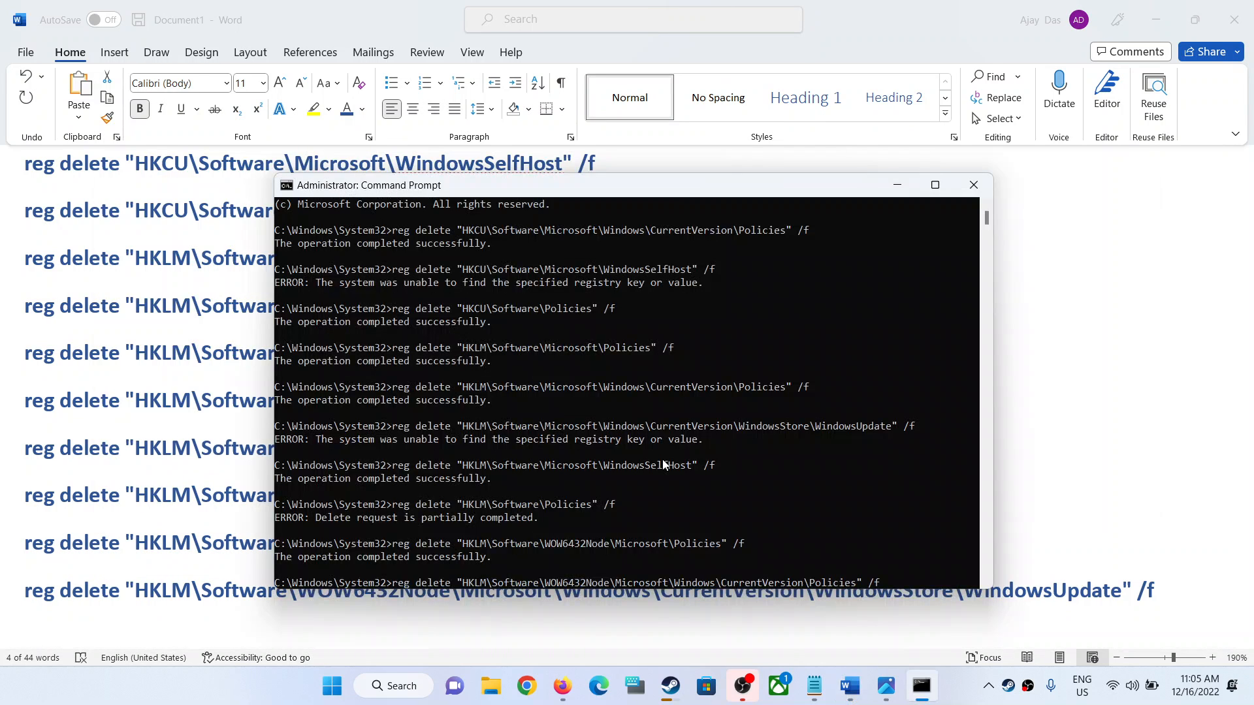
left_click(972, 185)
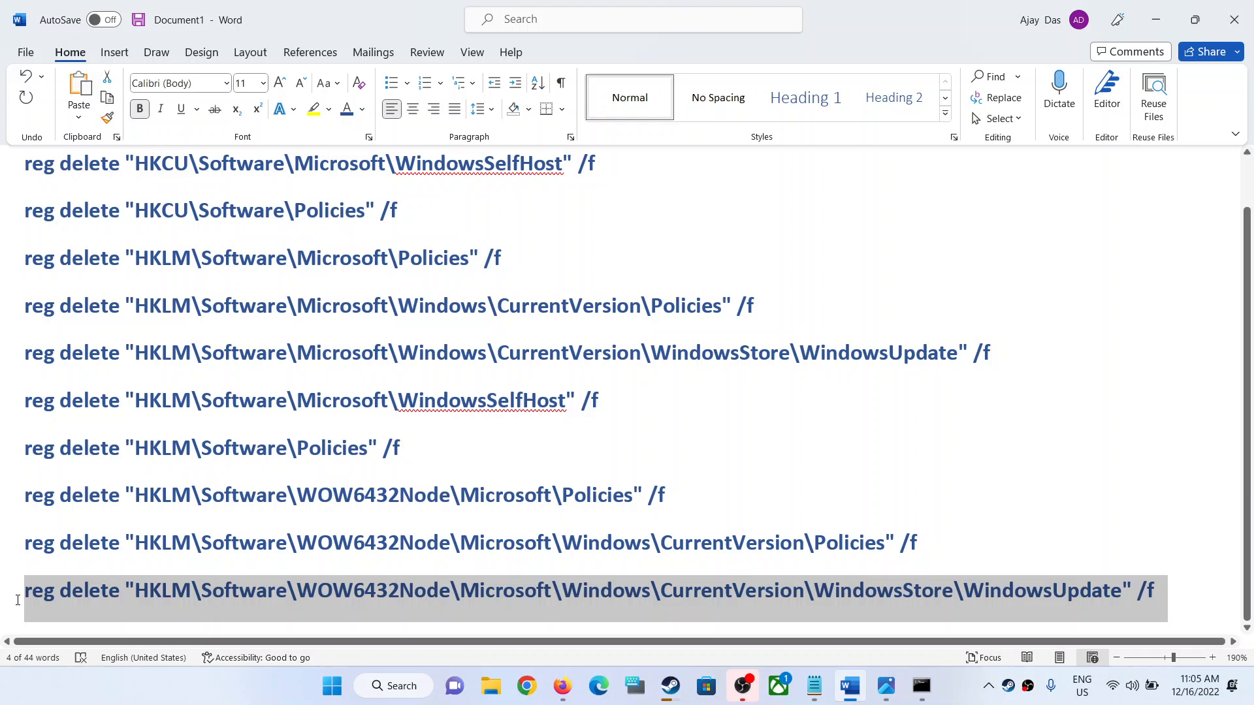
left_click(920, 686)
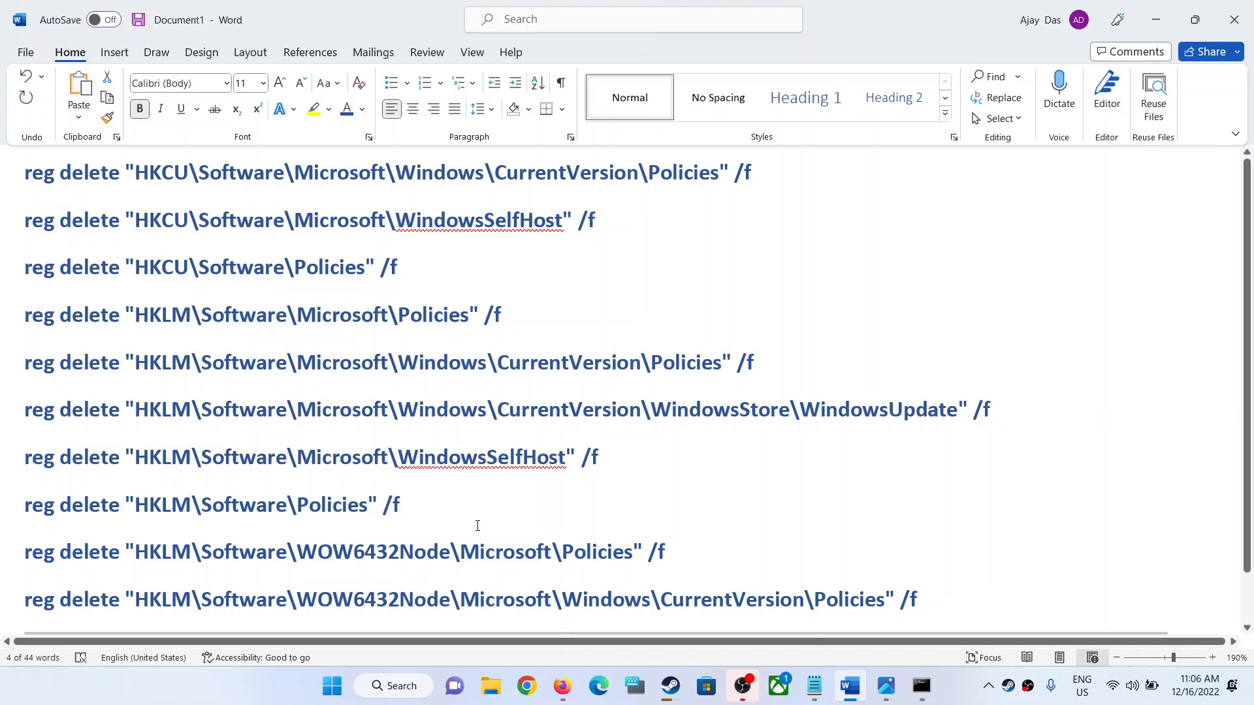
Step: Review the delete results in the output, then close the administrator Command Prompt
left_click(919, 686)
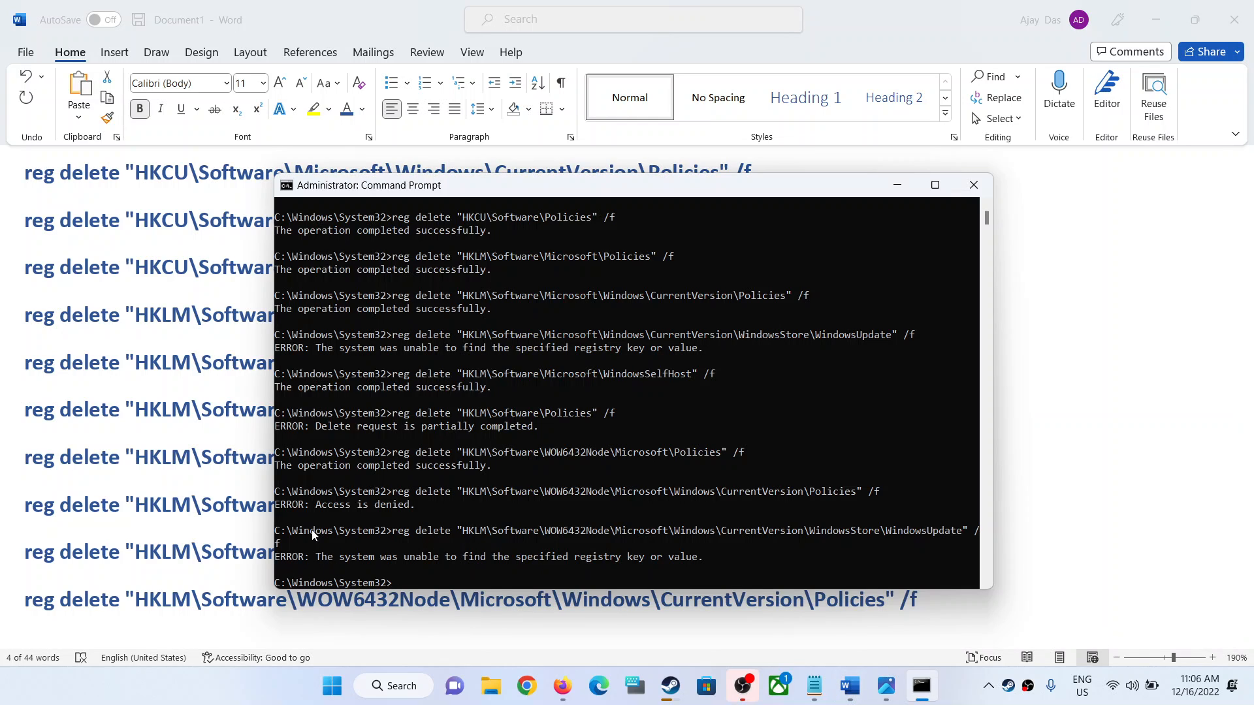
mouse_move(346, 465)
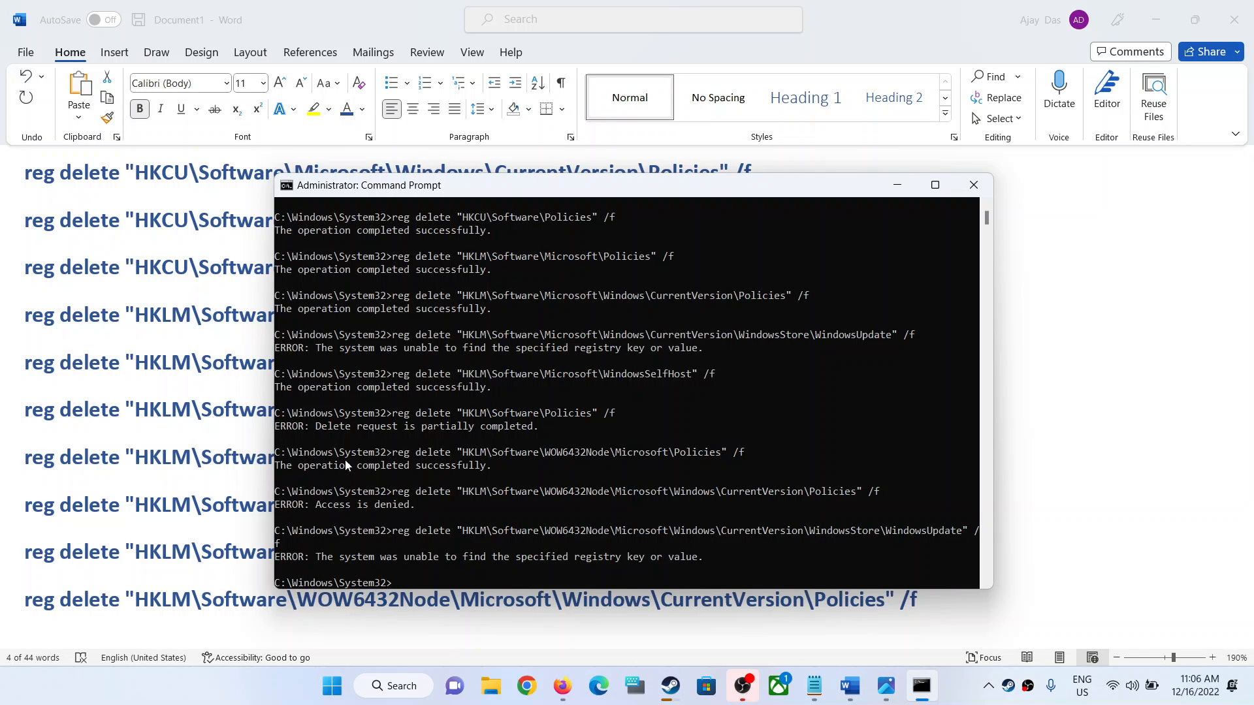
mouse_move(520, 496)
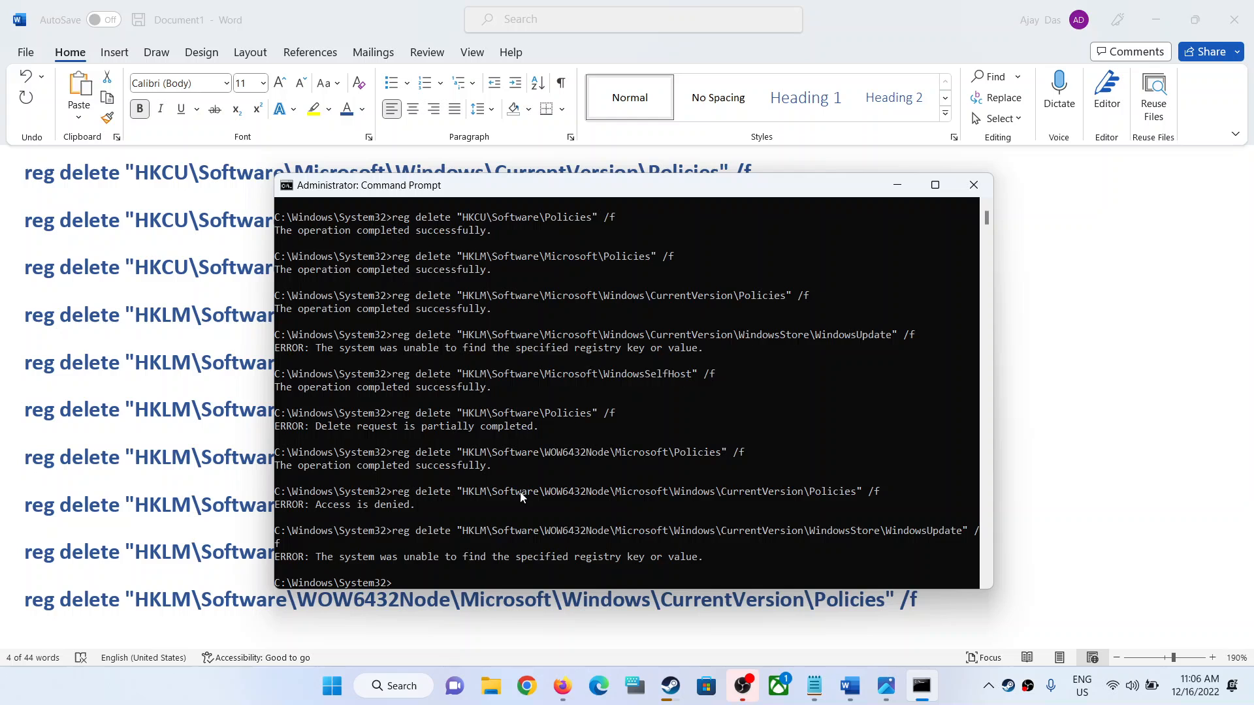
scroll("up", 3)
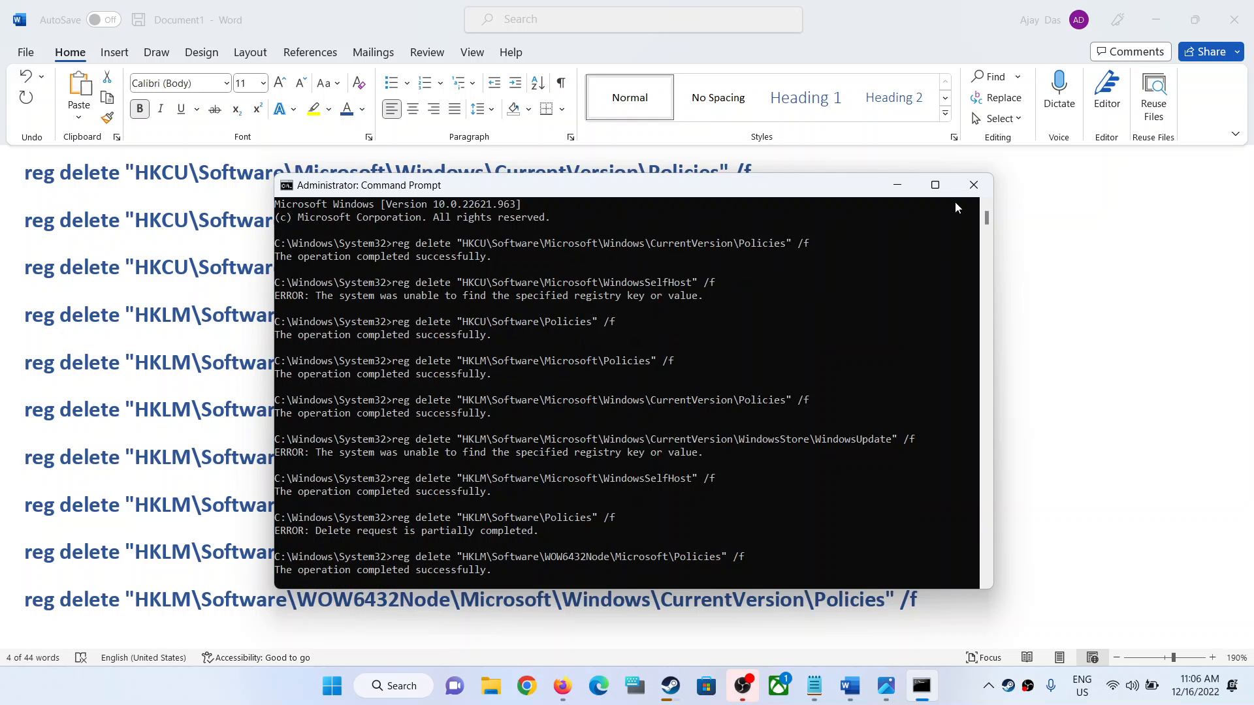
left_click(973, 184)
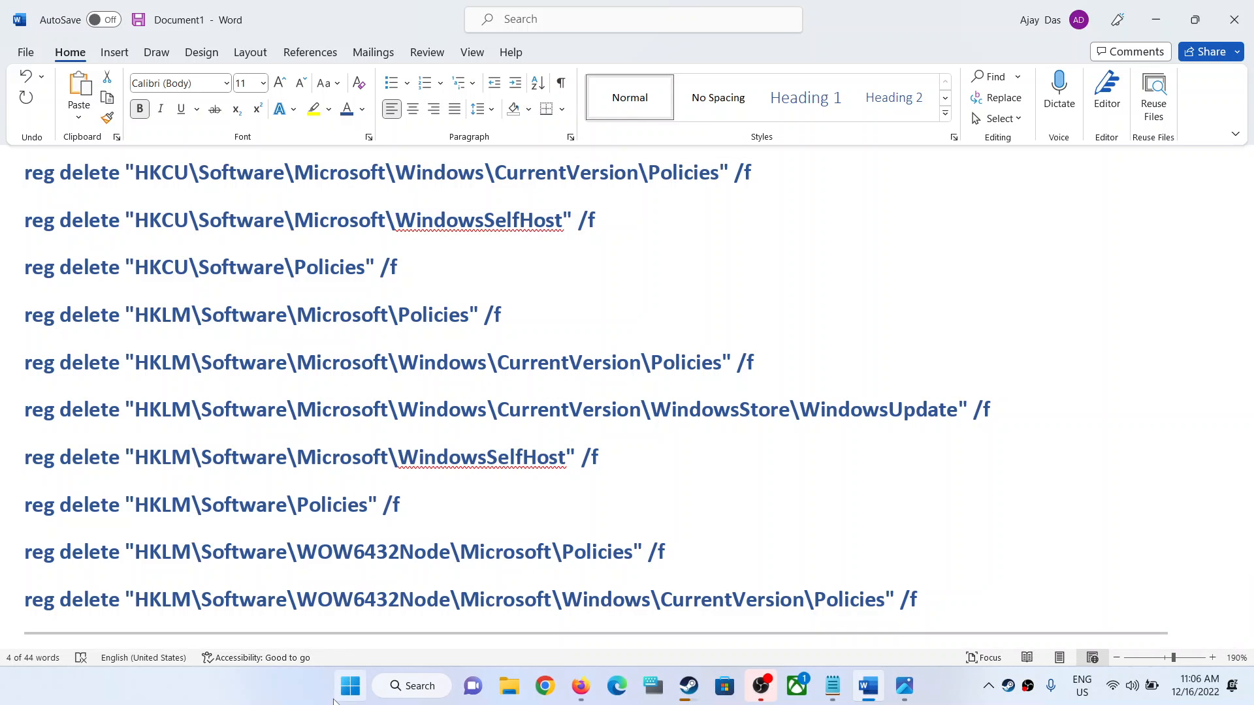
left_click(350, 686)
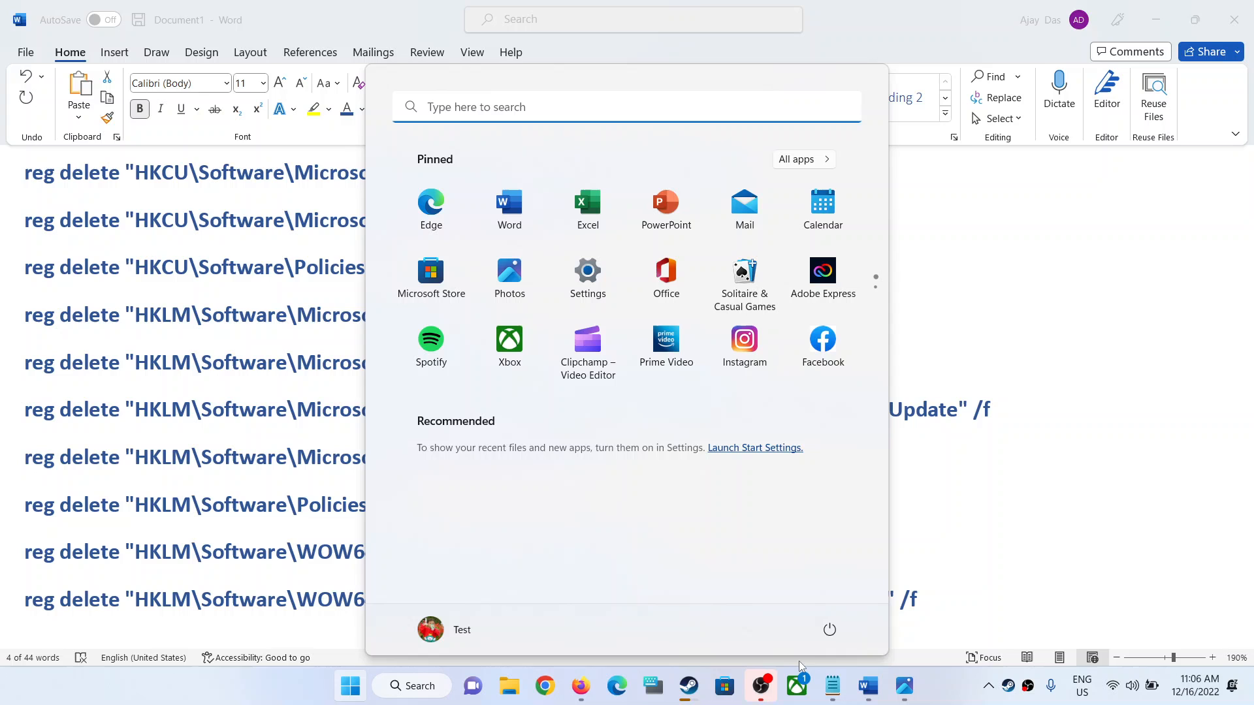
left_click(829, 629)
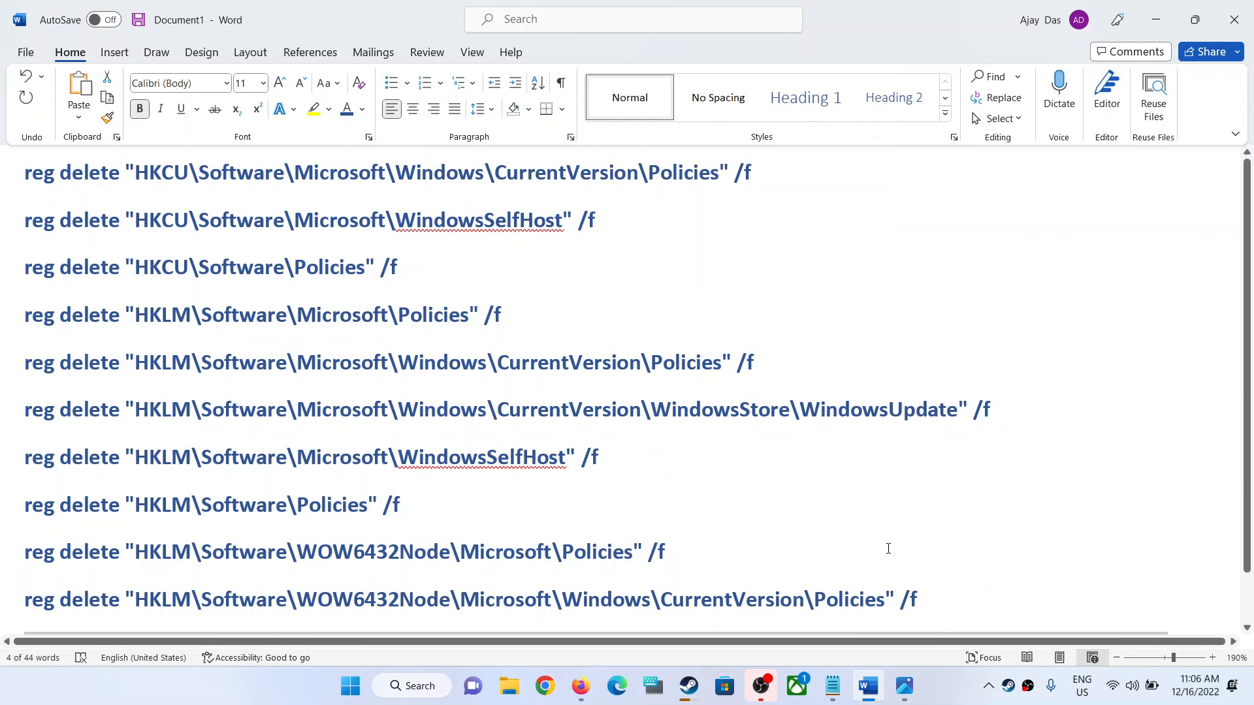
mouse_move(903, 686)
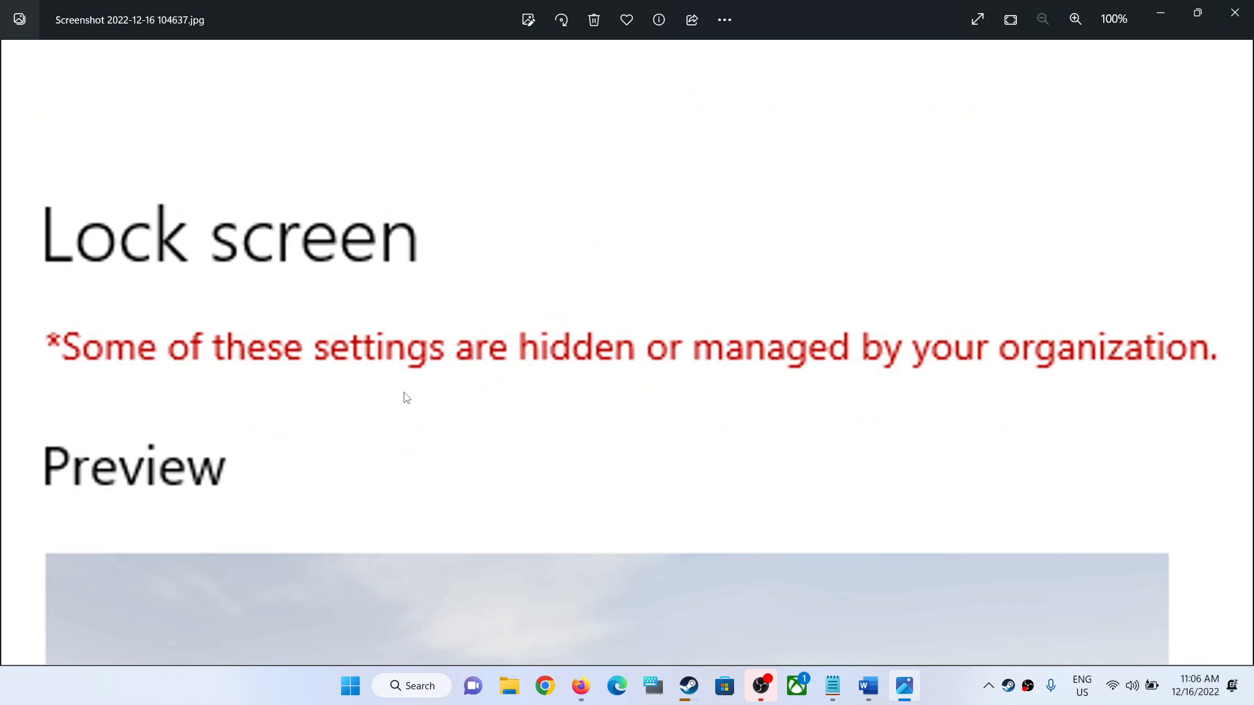
mouse_move(1118, 392)
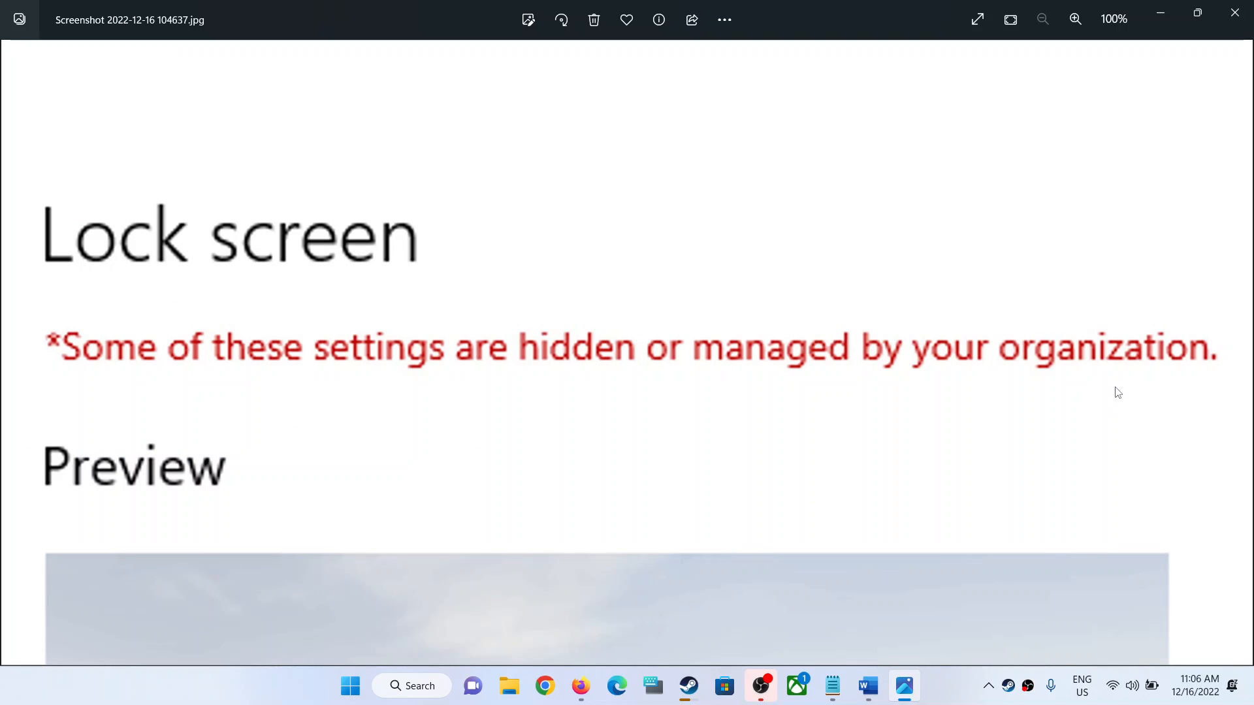
Step: Close the Lock screen screenshot in Photos and return to the Word command list
left_click(866, 686)
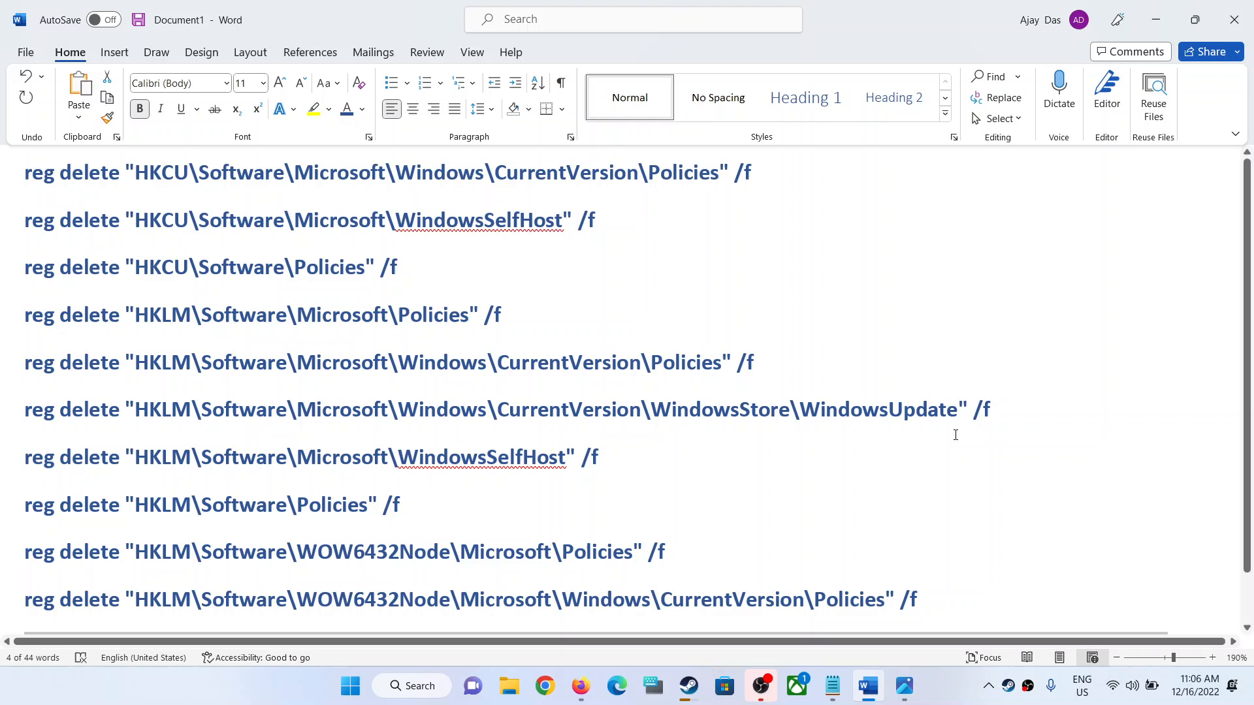